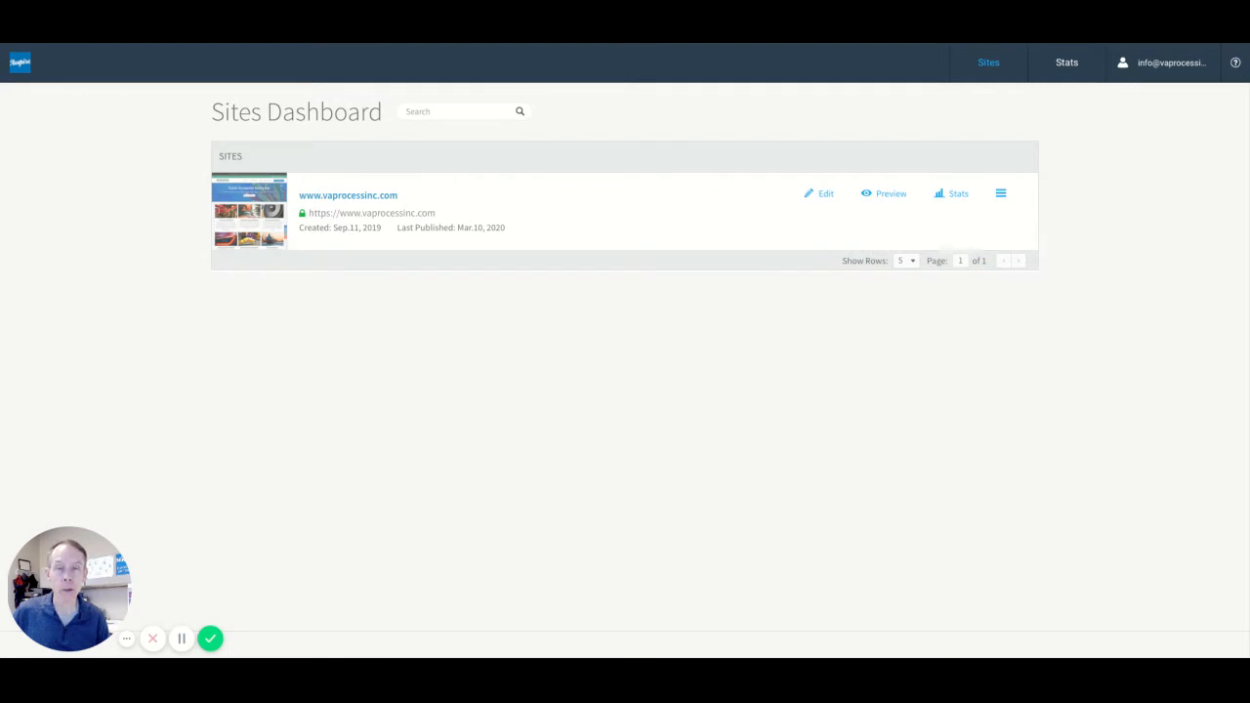
{"action": "mouse_move", "coordinate": [755, 328]}
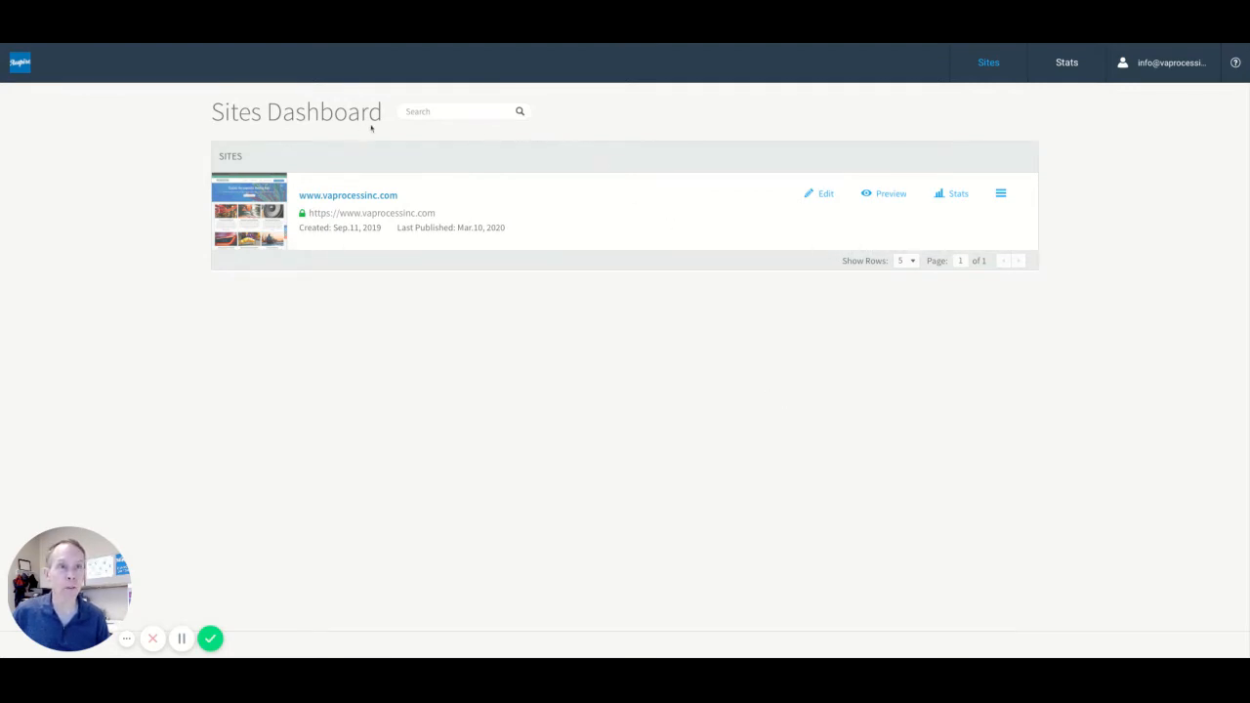
{"action": "mouse_move", "coordinate": [550, 143]}
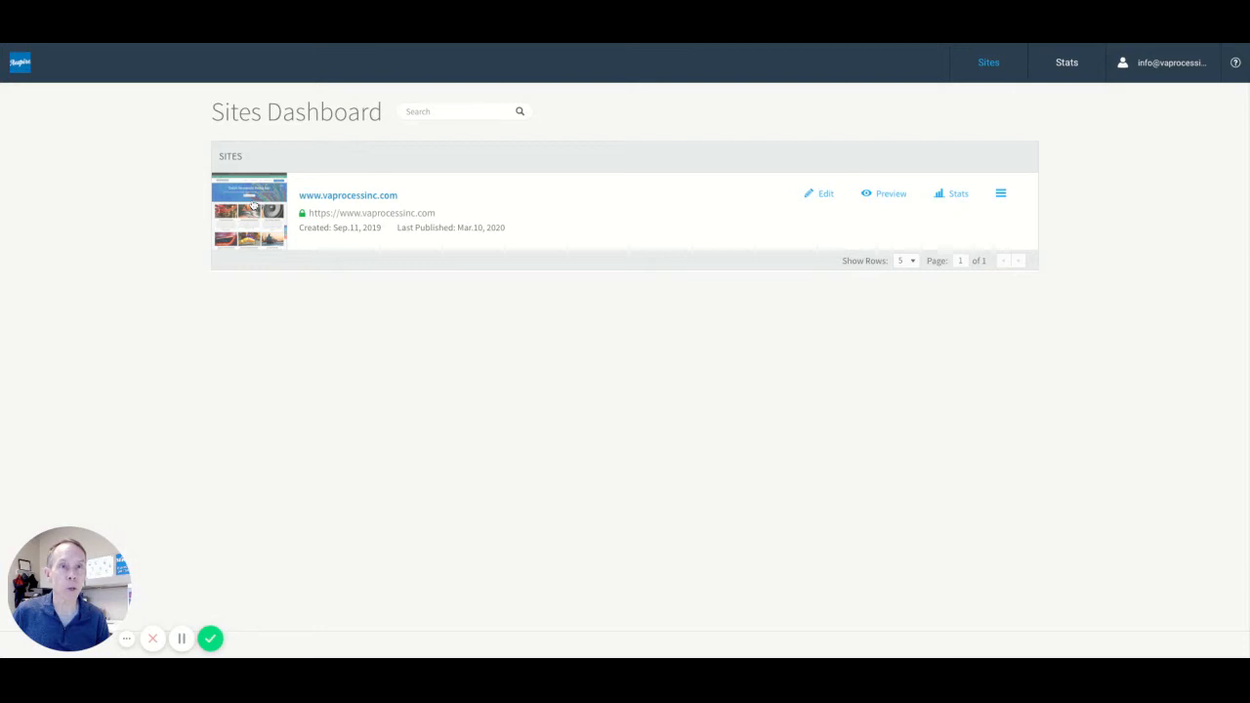
{"action": "mouse_move", "coordinate": [336, 205]}
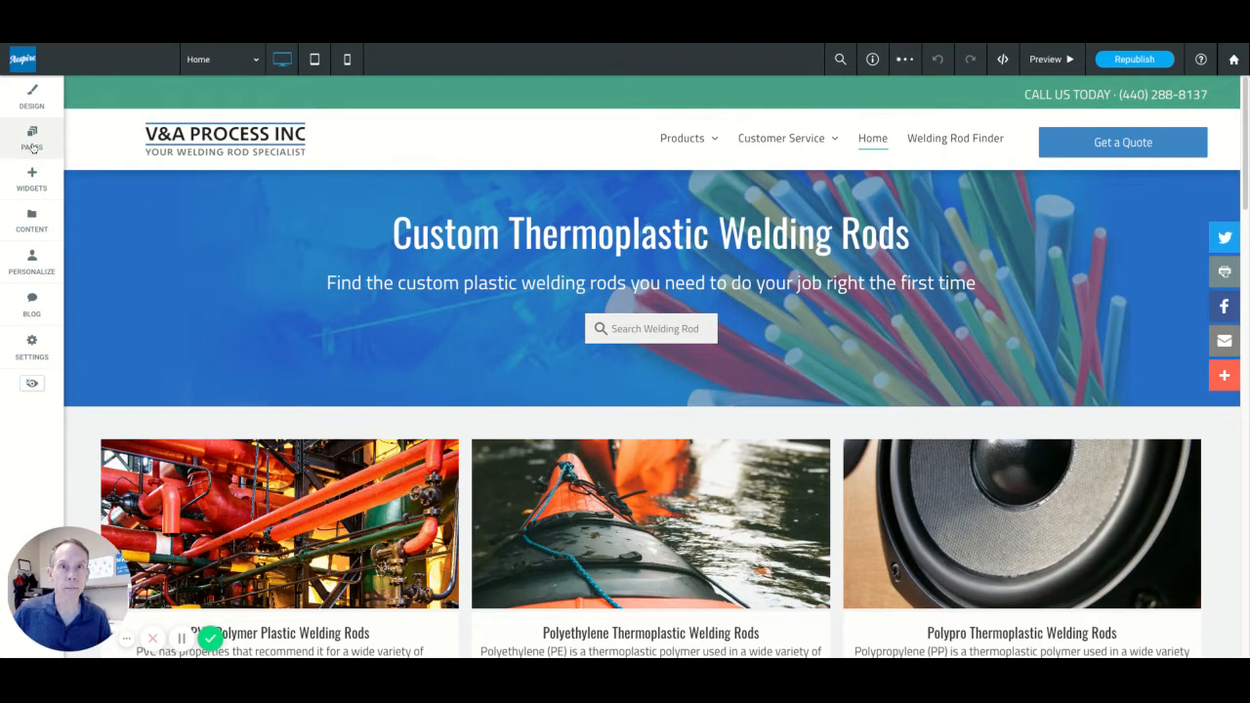
Step: Open the Polyethylene Detail page from the Pages panel and close the panel
{"action": "left_click", "coordinate": [32, 136]}
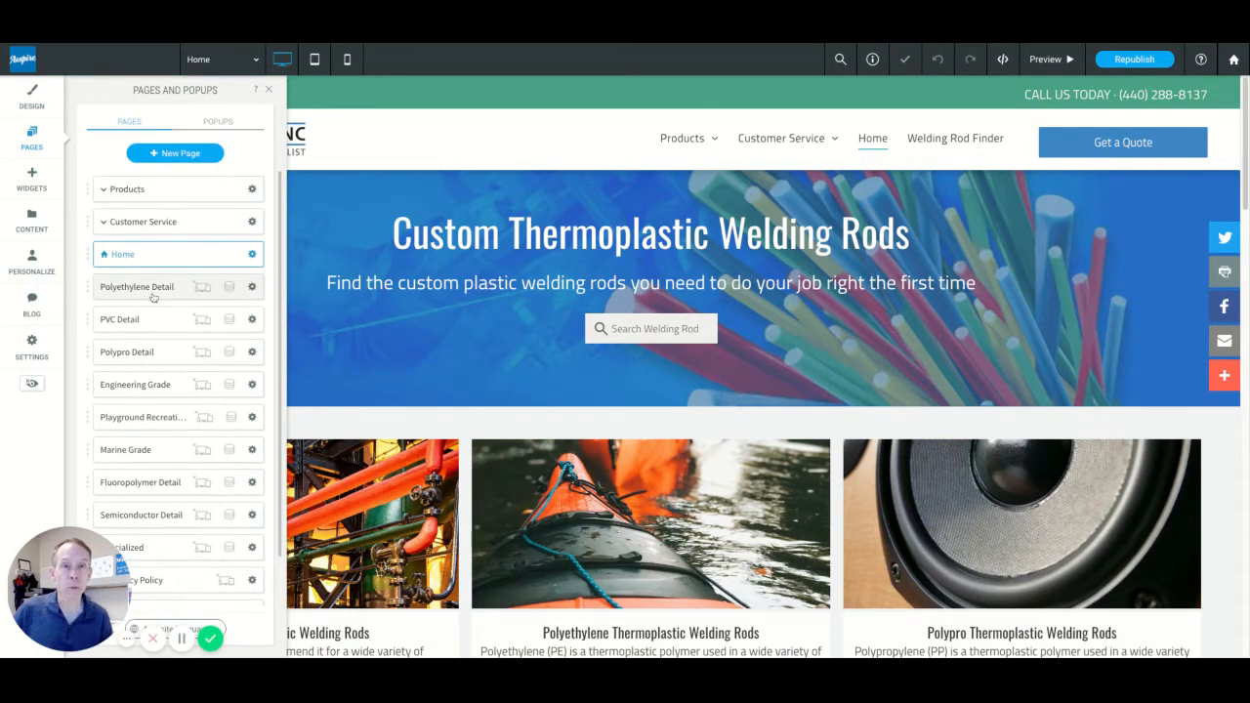
{"action": "left_click", "coordinate": [137, 285]}
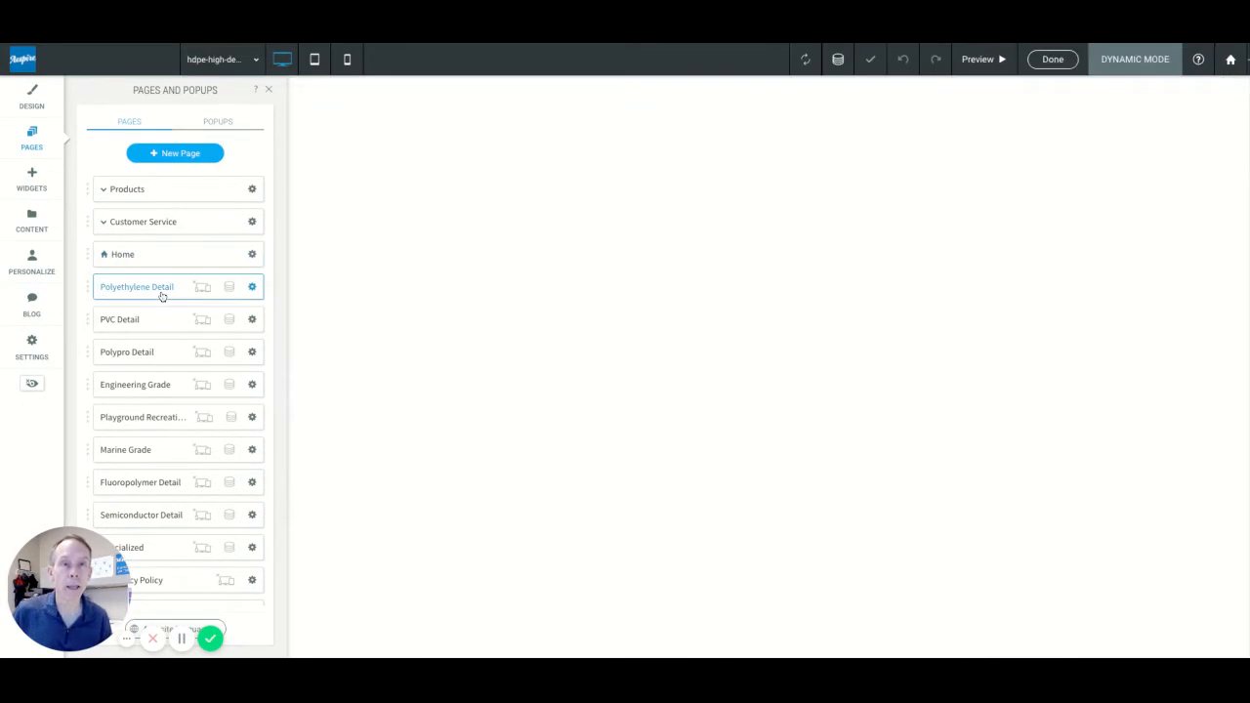
{"action": "left_click", "coordinate": [136, 285]}
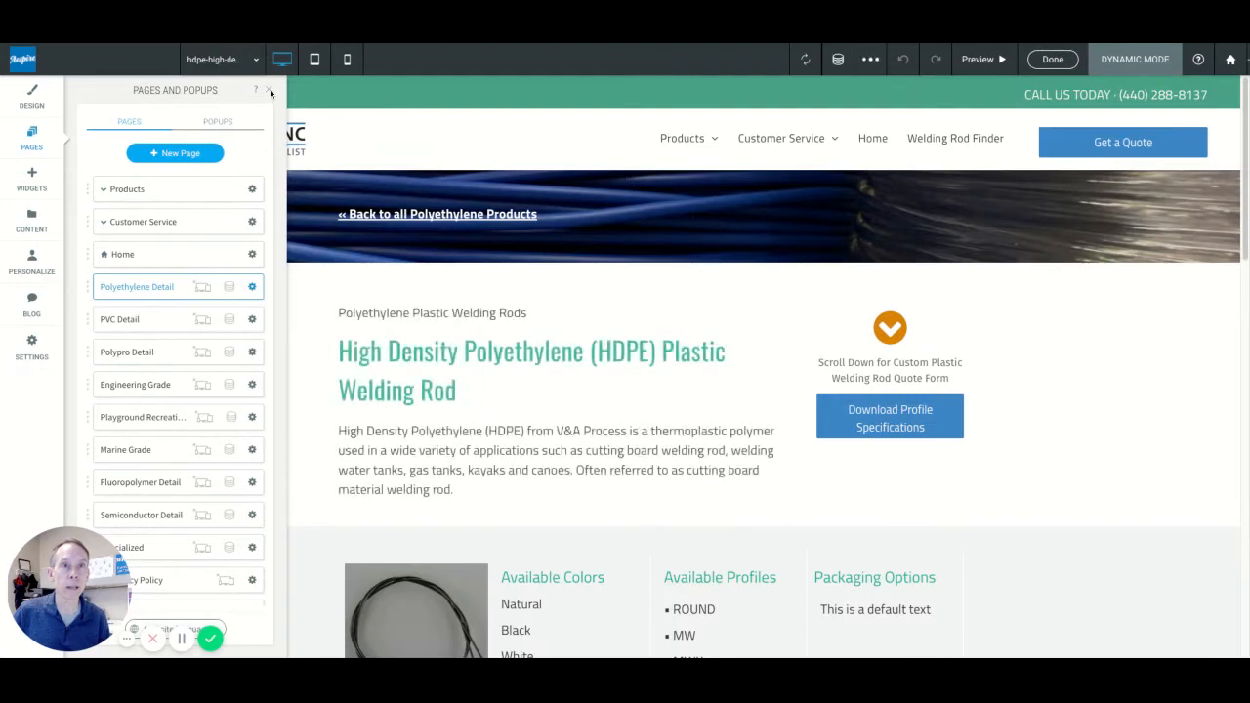
{"action": "left_click", "coordinate": [269, 90]}
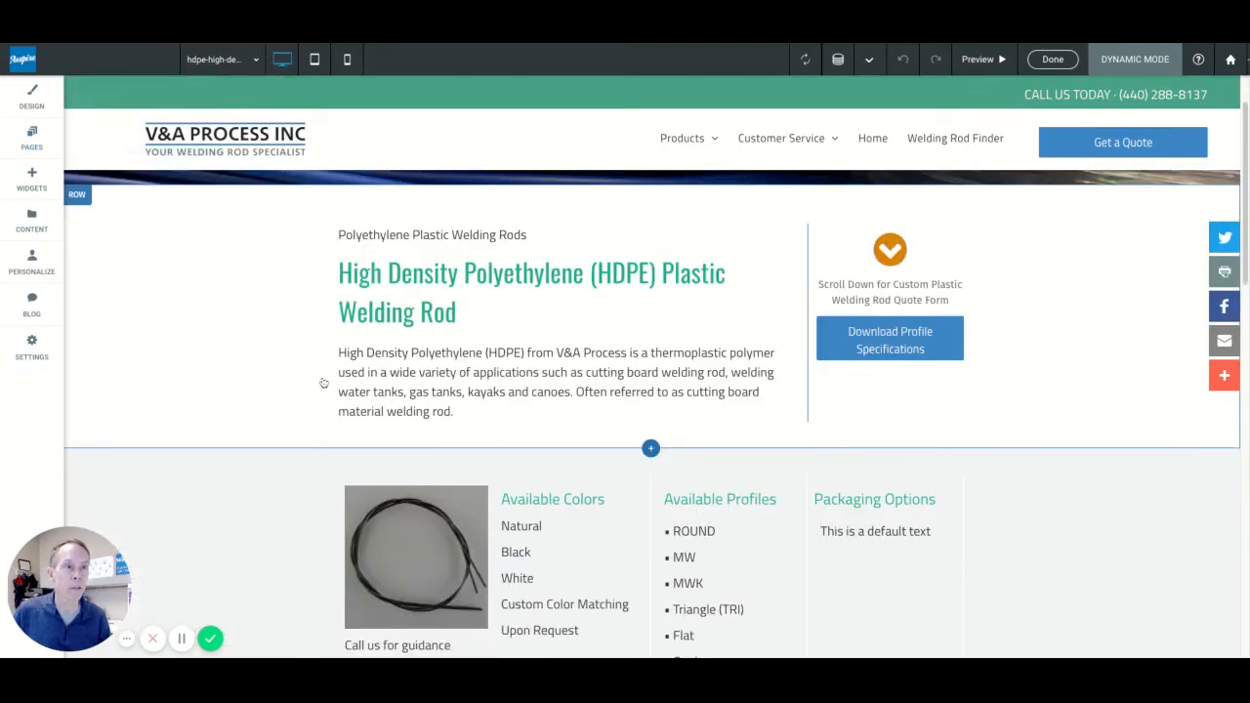
Step: Scroll down the HDPE page to the custom welding rod quote form
{"action": "scroll", "scroll_direction": "down", "scroll_amount": 3}
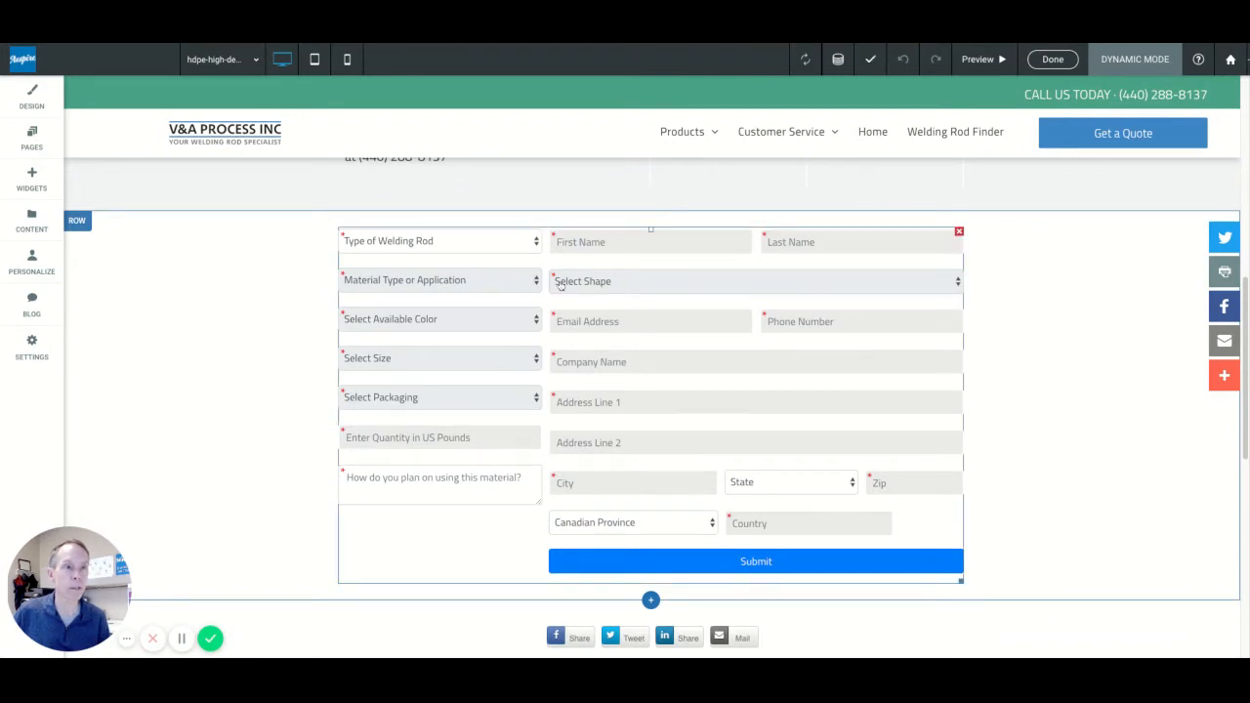
{"action": "mouse_move", "coordinate": [418, 322]}
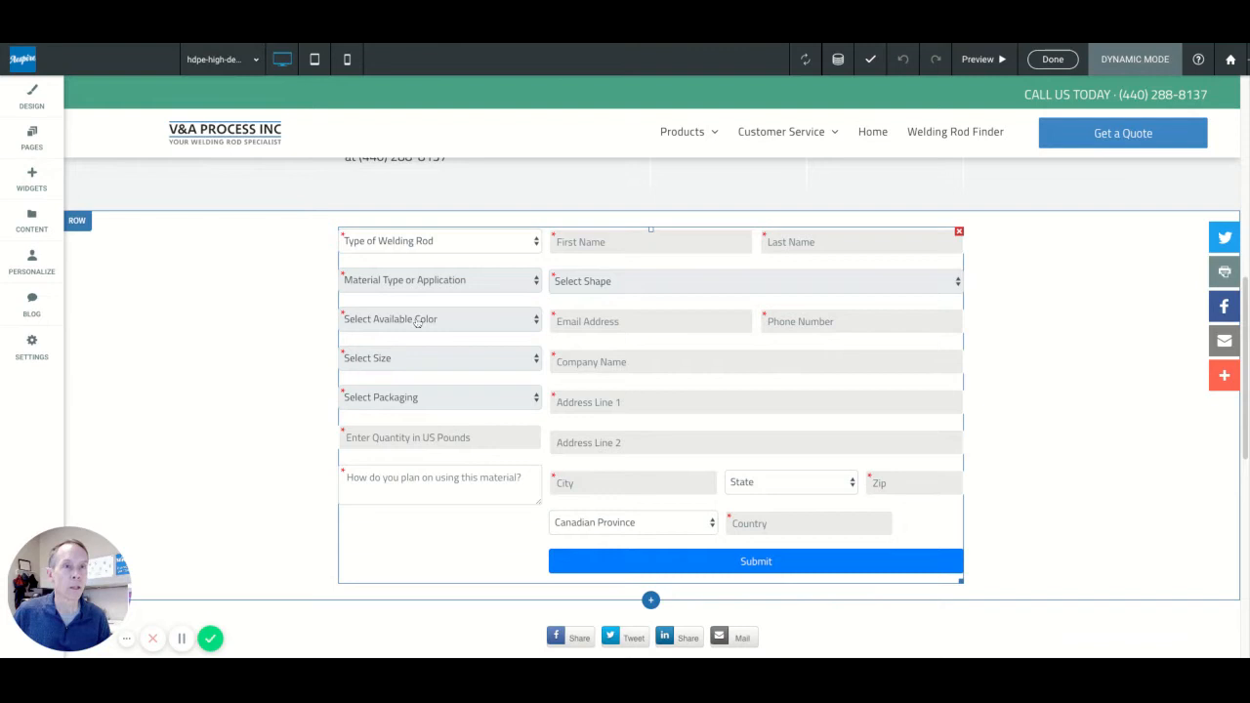
{"action": "mouse_move", "coordinate": [398, 332]}
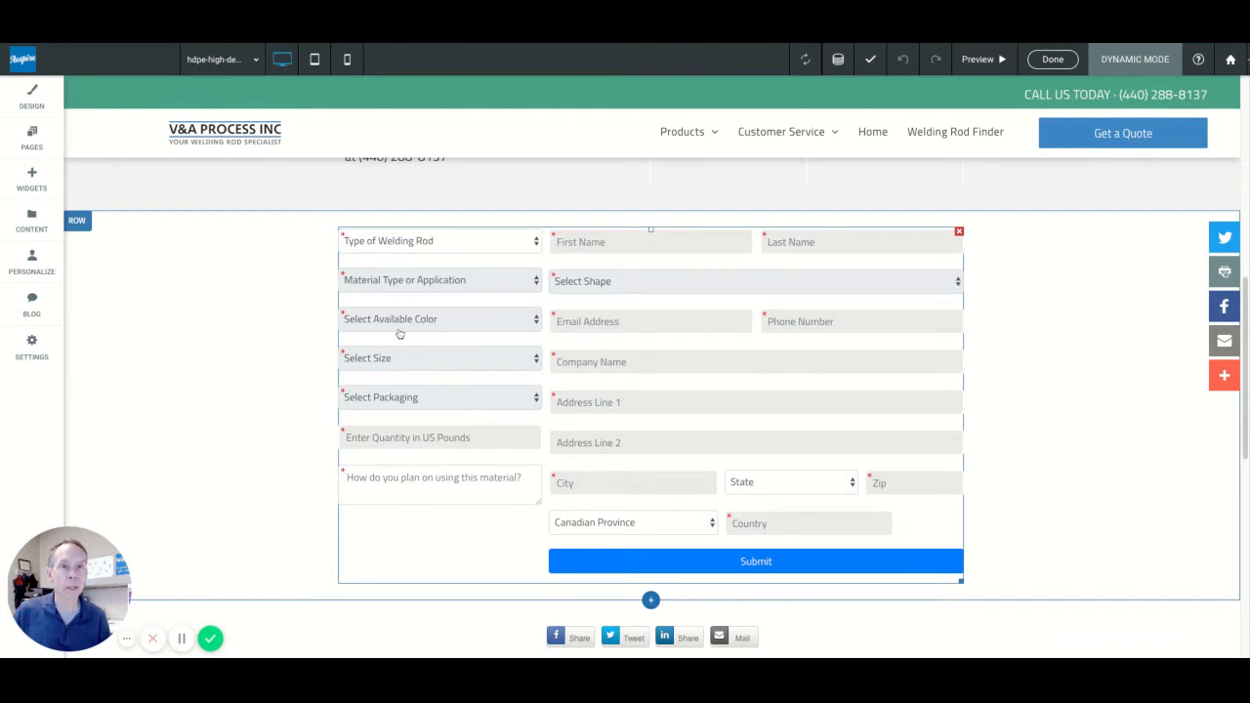
{"action": "mouse_move", "coordinate": [425, 336]}
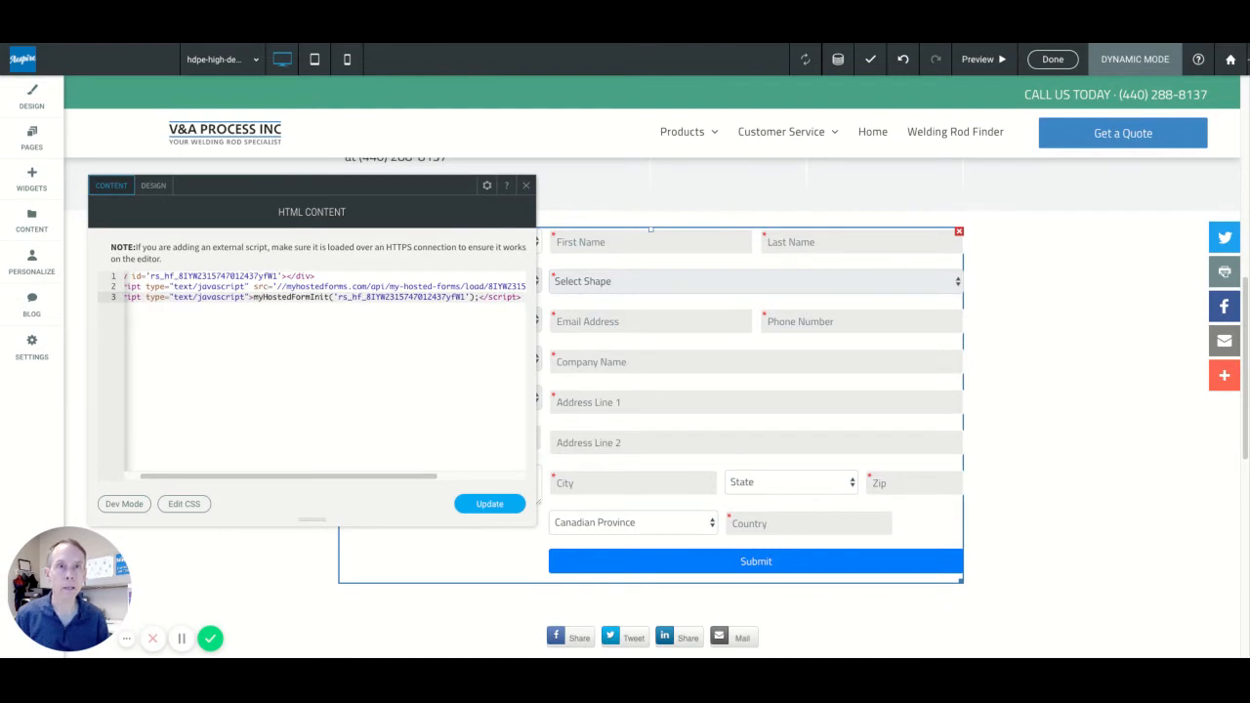
Step: Paste the new hosted-form embed code into the widget's HTML Content editor, update it and close the editor
{"action": "left_click", "coordinate": [488, 504]}
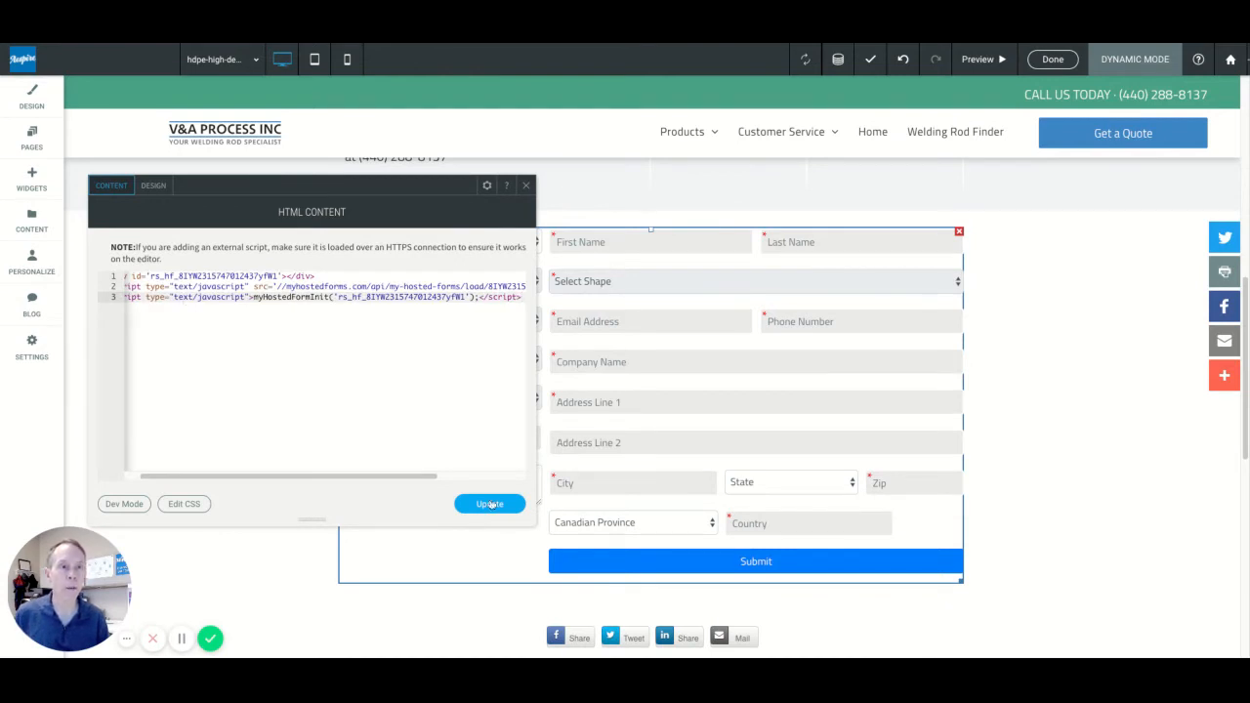
{"action": "left_click", "coordinate": [488, 504]}
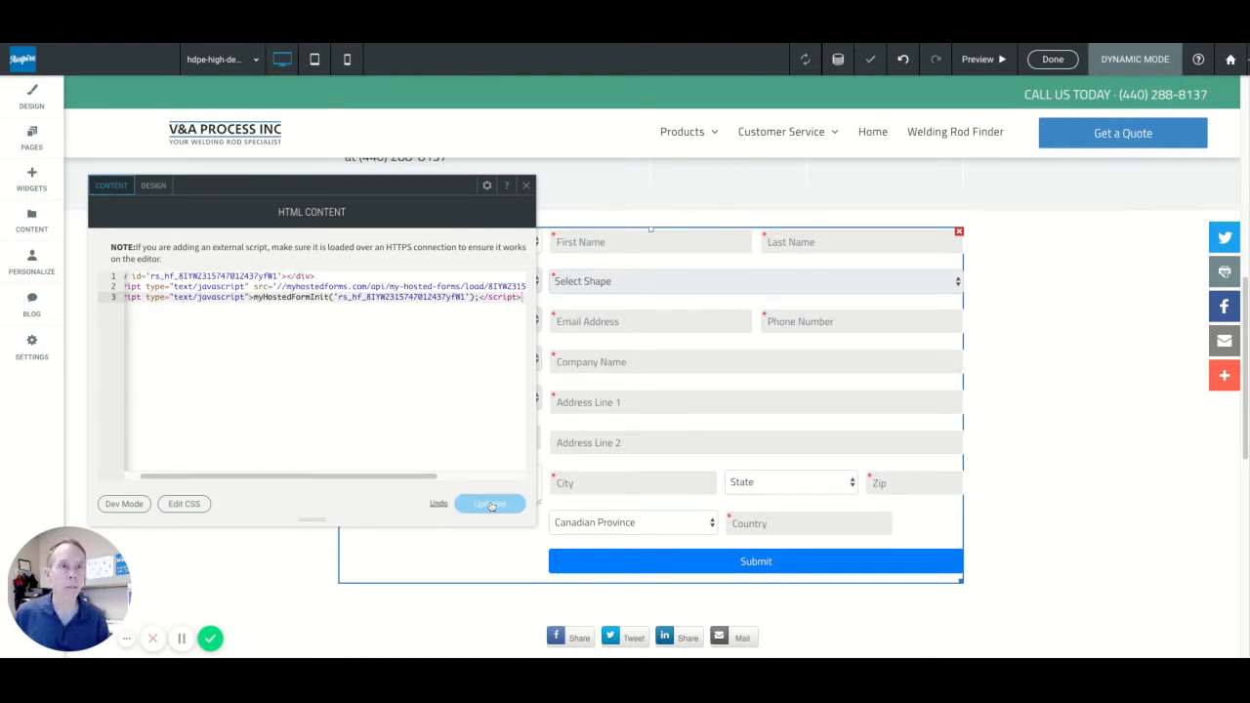
{"action": "left_click", "coordinate": [488, 504]}
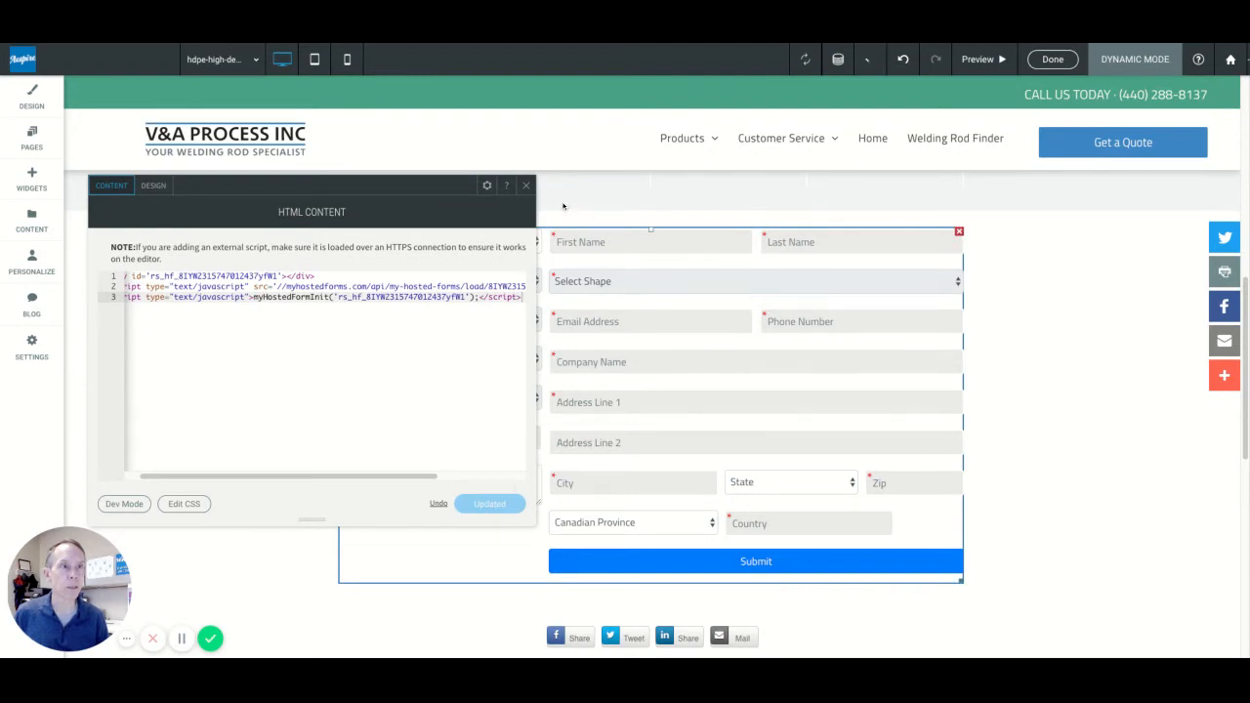
{"action": "left_click", "coordinate": [488, 504]}
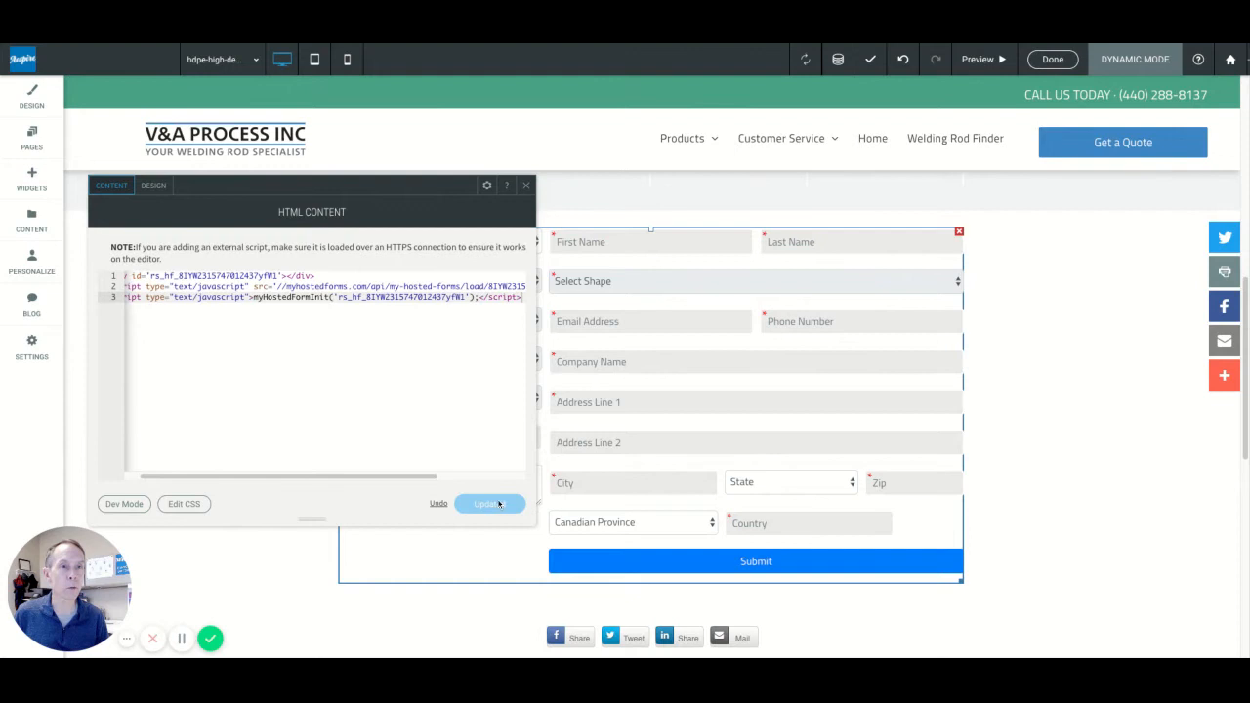
{"action": "left_click", "coordinate": [488, 504]}
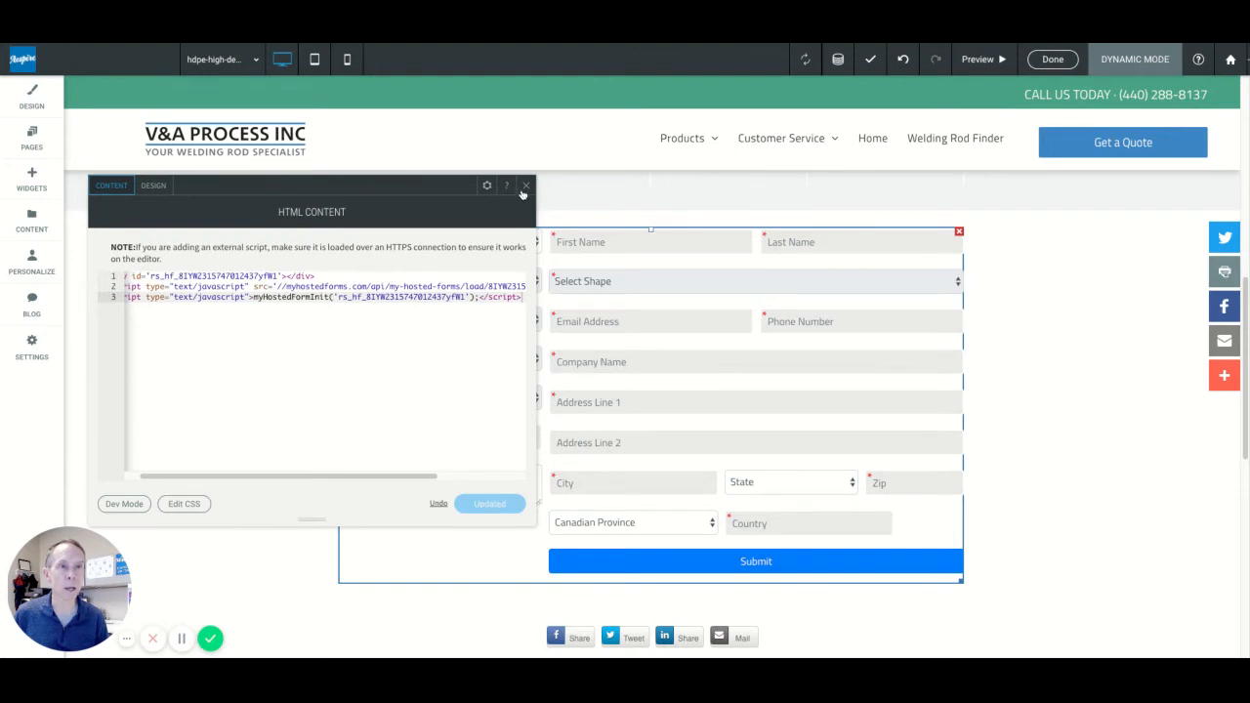
{"action": "left_click", "coordinate": [523, 185]}
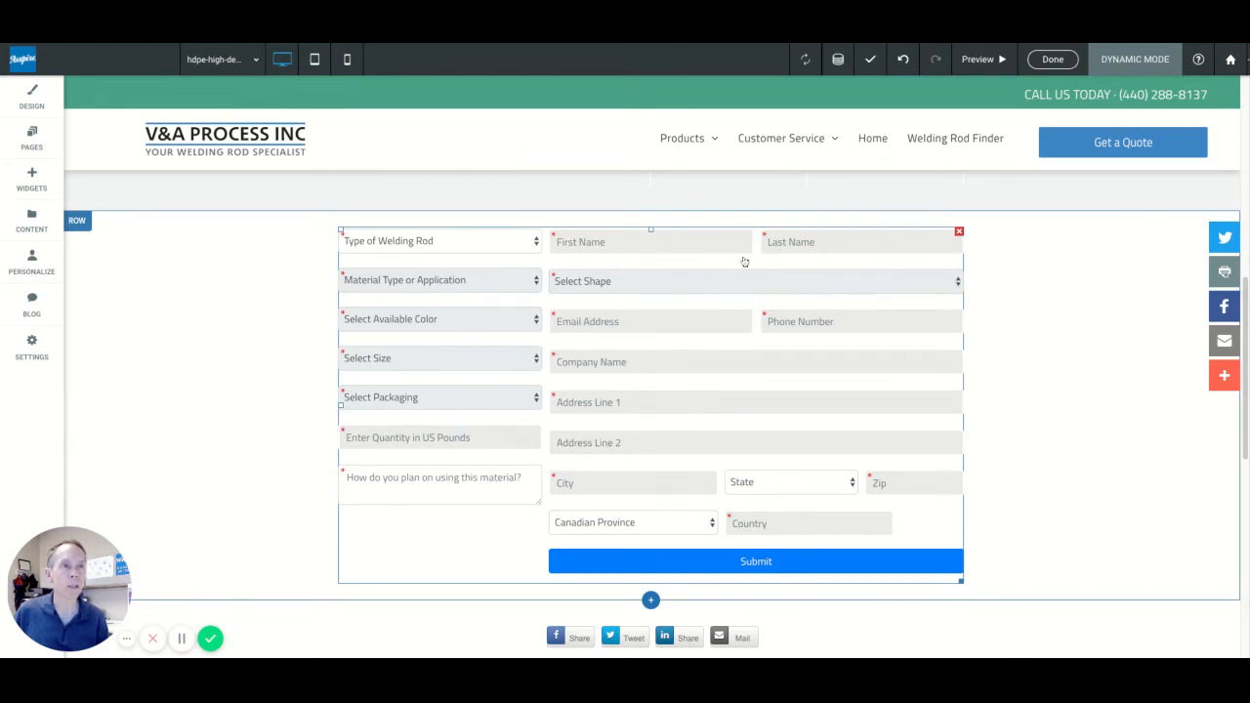
Step: Search the Widgets library for 'html' to find the HTML widget
{"action": "left_click", "coordinate": [1051, 59]}
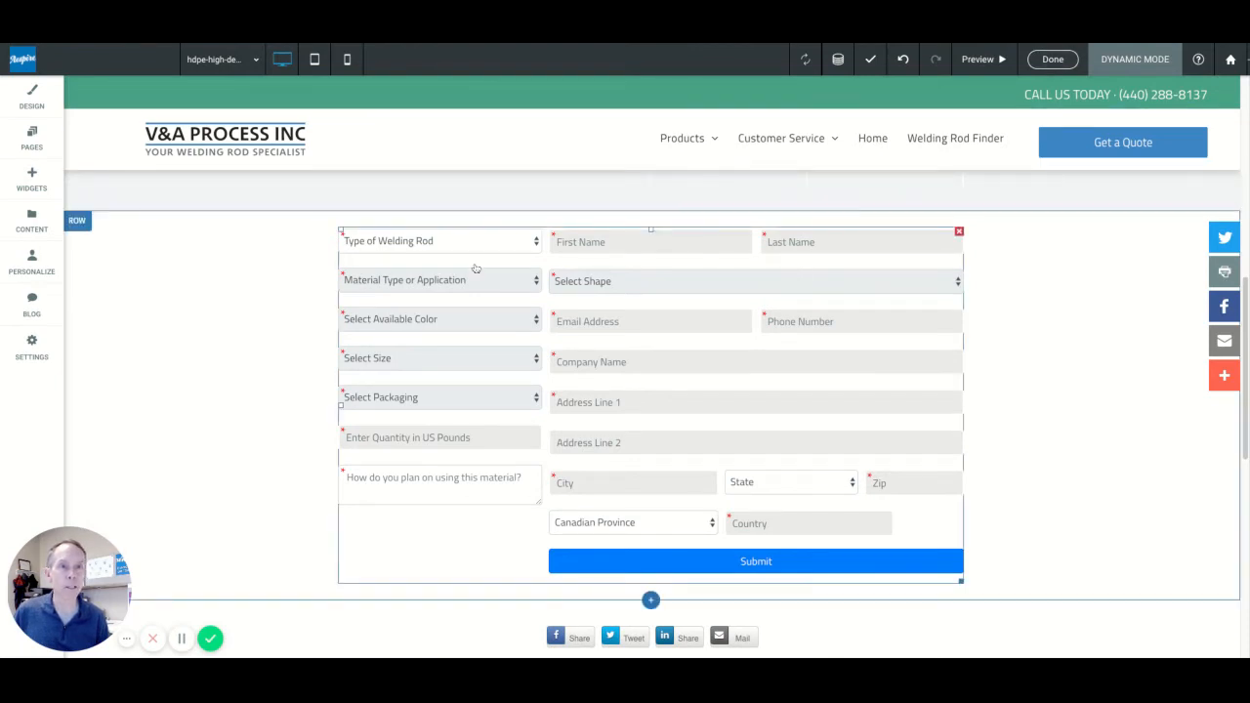
{"action": "left_click", "coordinate": [31, 180]}
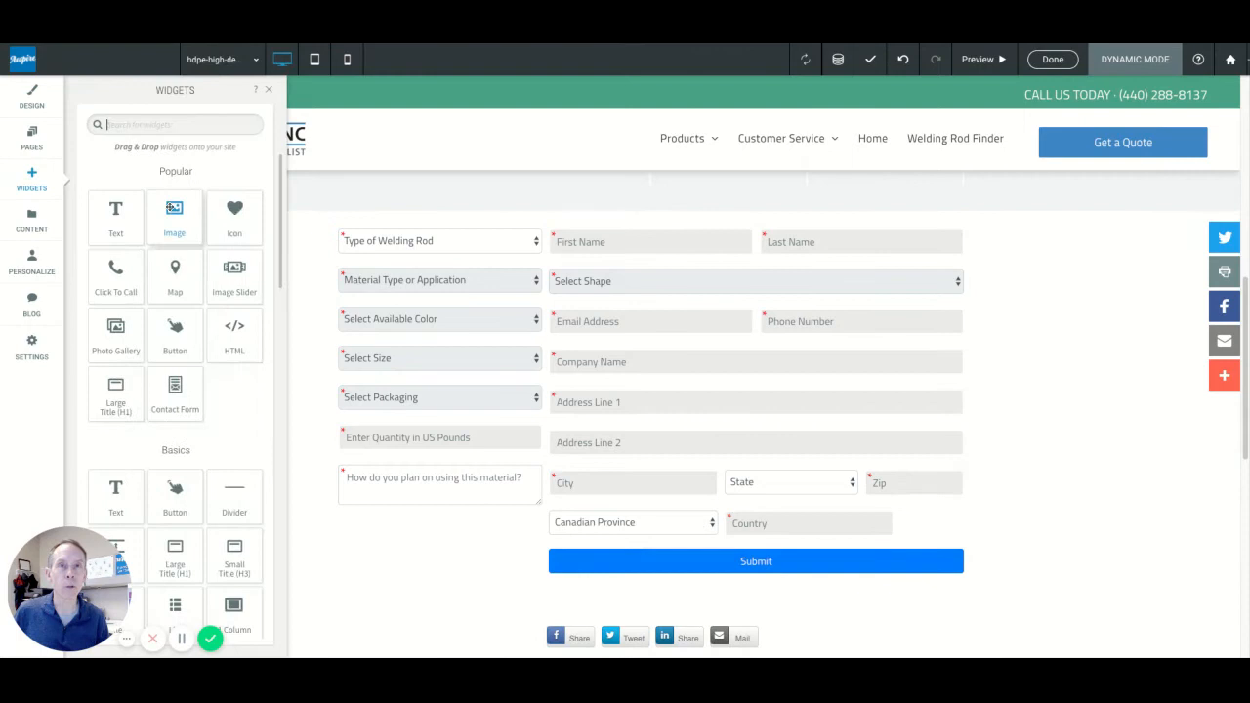
{"action": "mouse_move", "coordinate": [235, 332]}
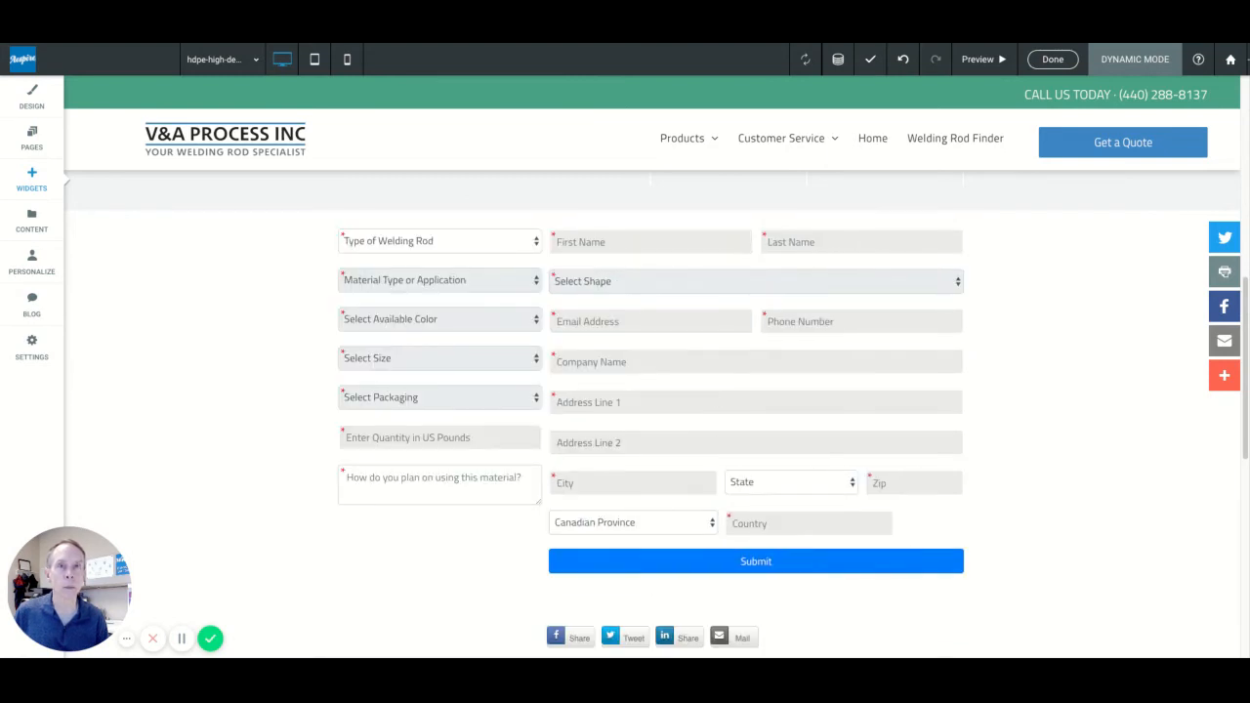
{"action": "left_click", "coordinate": [31, 180]}
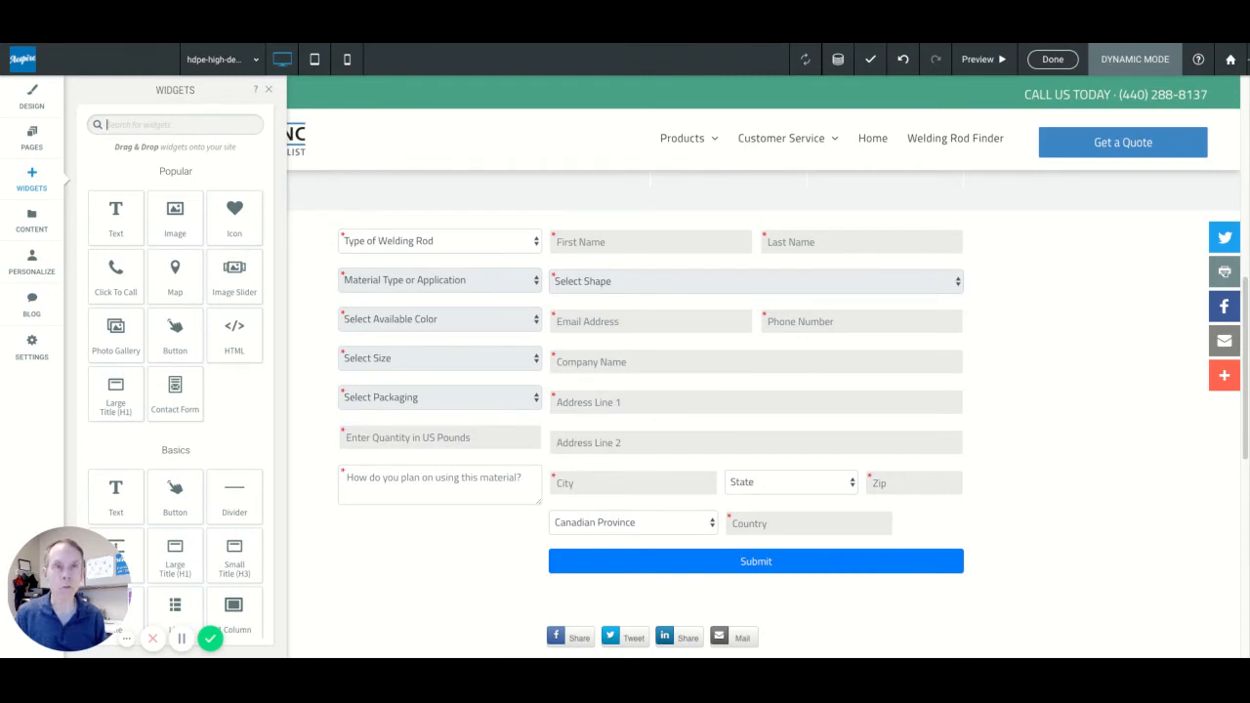
{"action": "type", "text": "tex"}
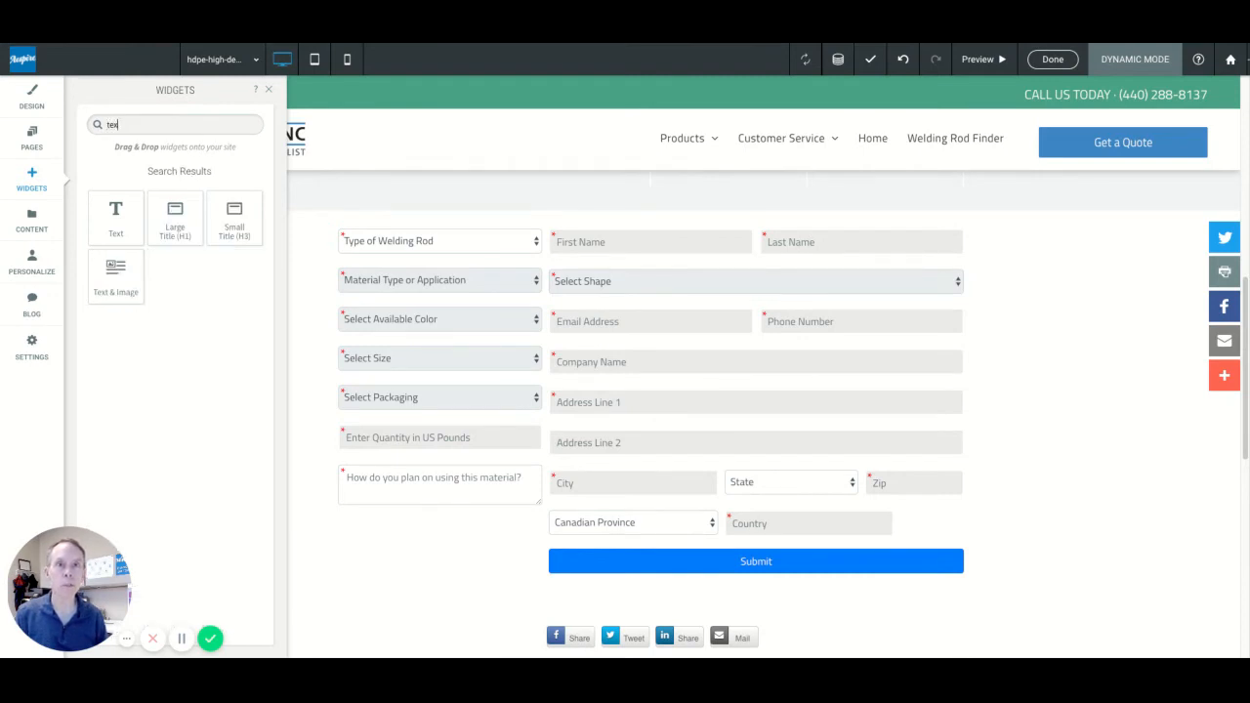
{"action": "type", "text": "im"}
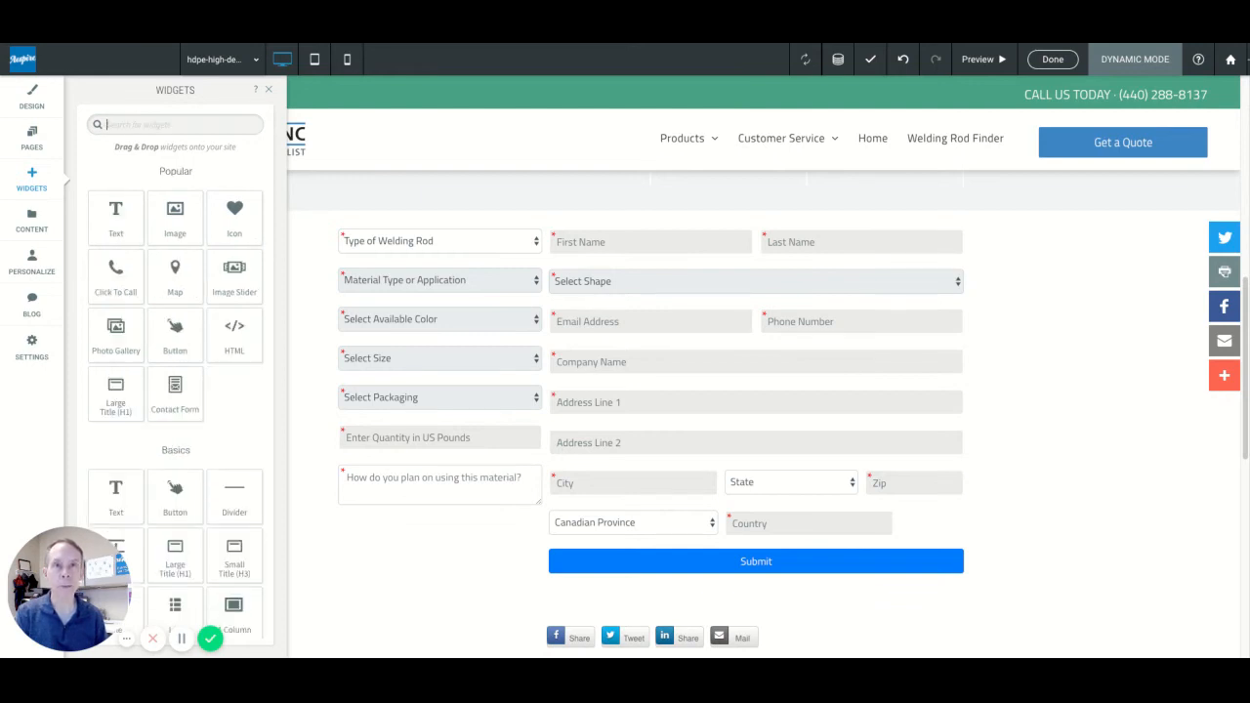
{"action": "type", "text": "html"}
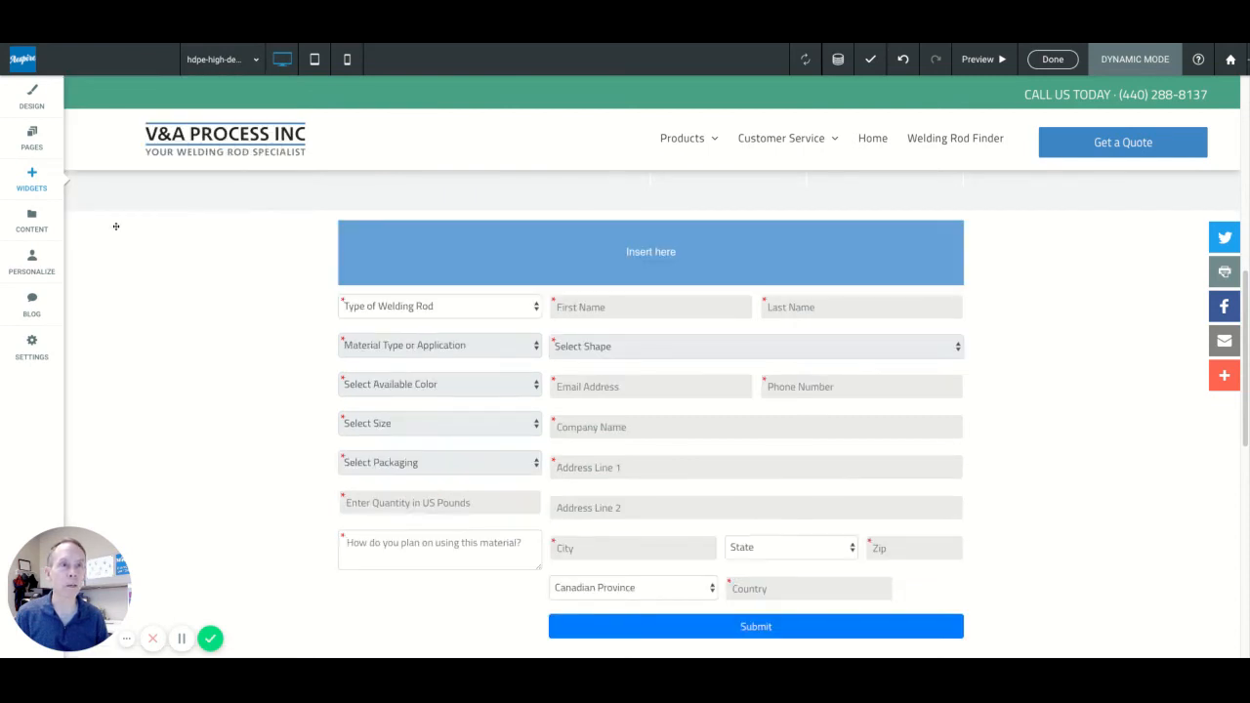
Step: Drop the HTML widget above the quote form and close its blank Content editor
{"action": "left_click", "coordinate": [650, 252]}
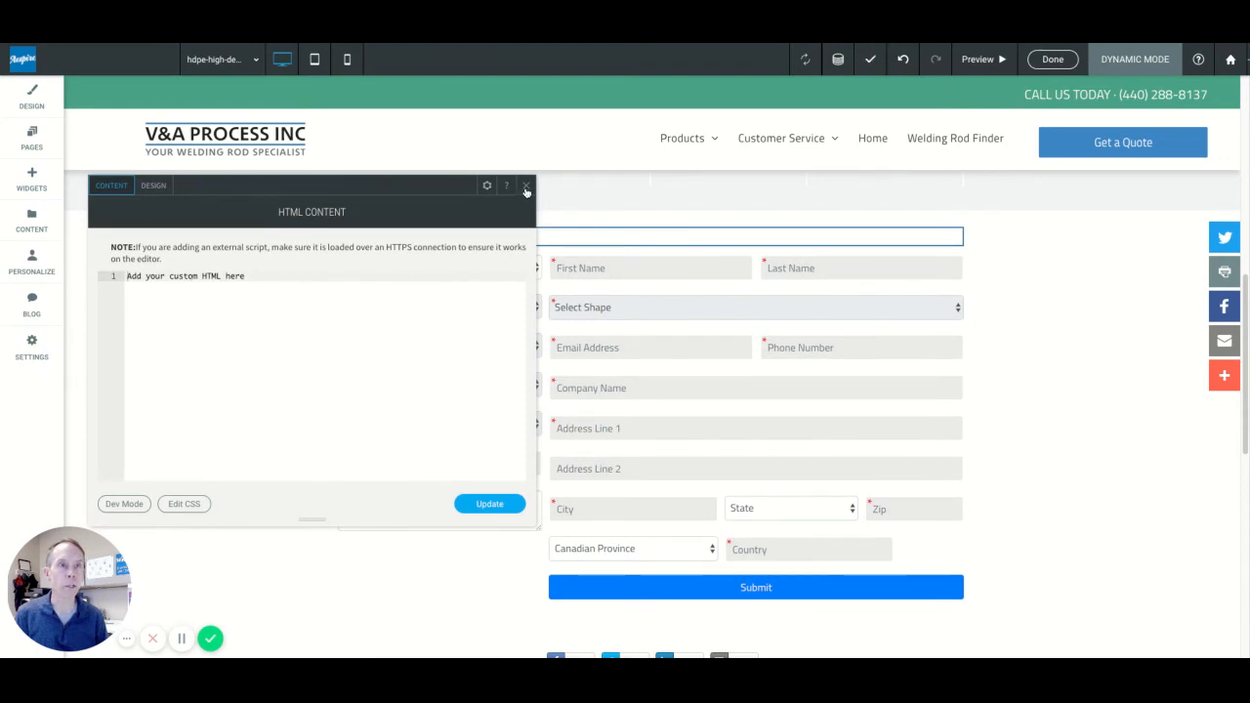
{"action": "left_click", "coordinate": [525, 187]}
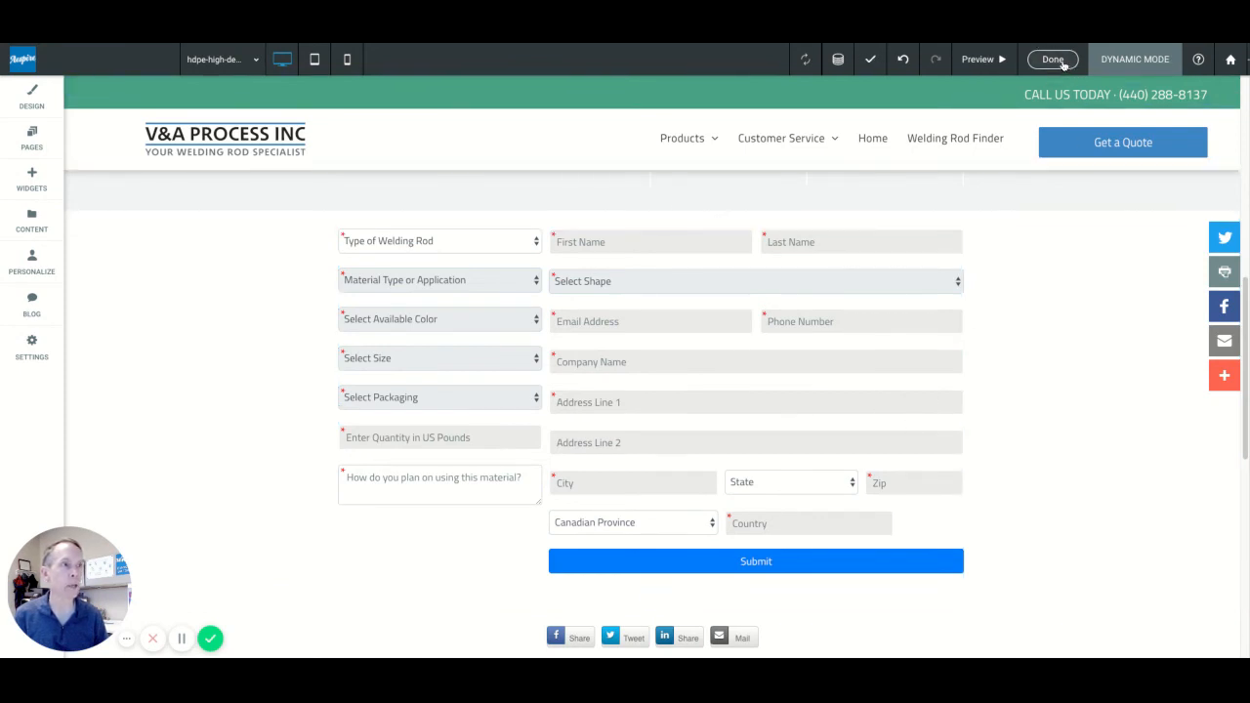
Step: Leave the dynamic page, republish the site and dismiss the Congratulations dialog
{"action": "left_click", "coordinate": [1055, 58]}
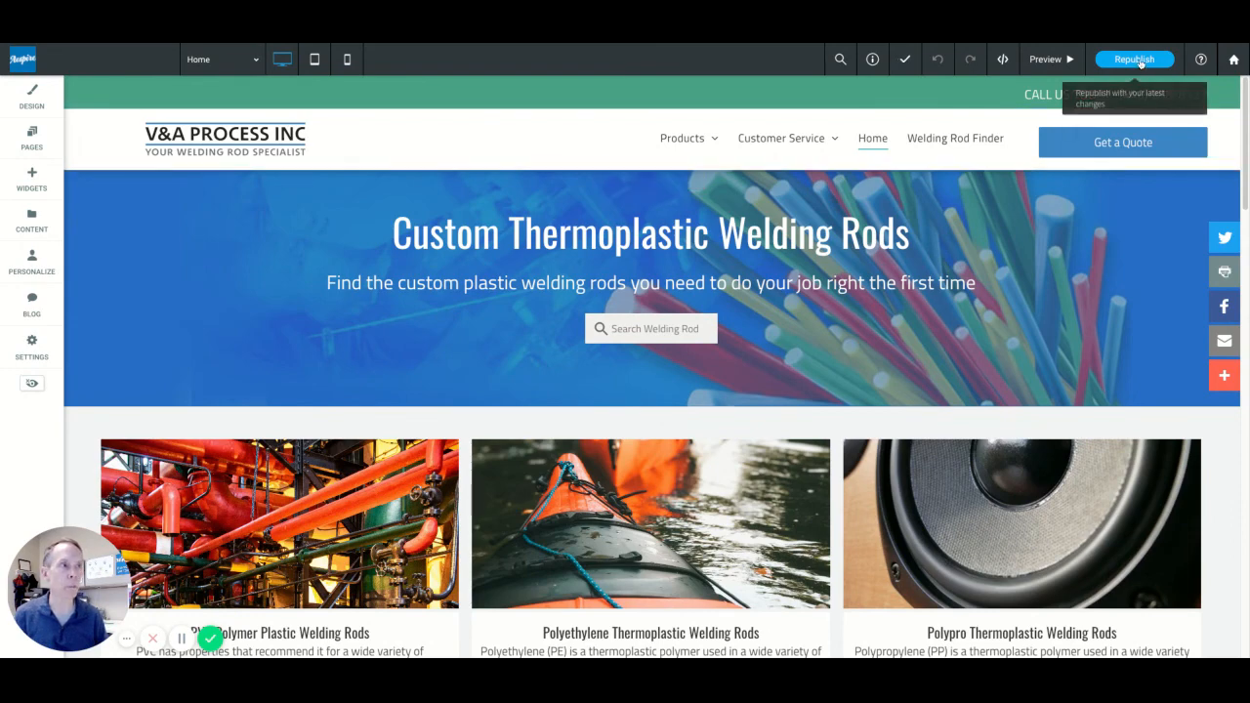
{"action": "left_click", "coordinate": [1136, 58]}
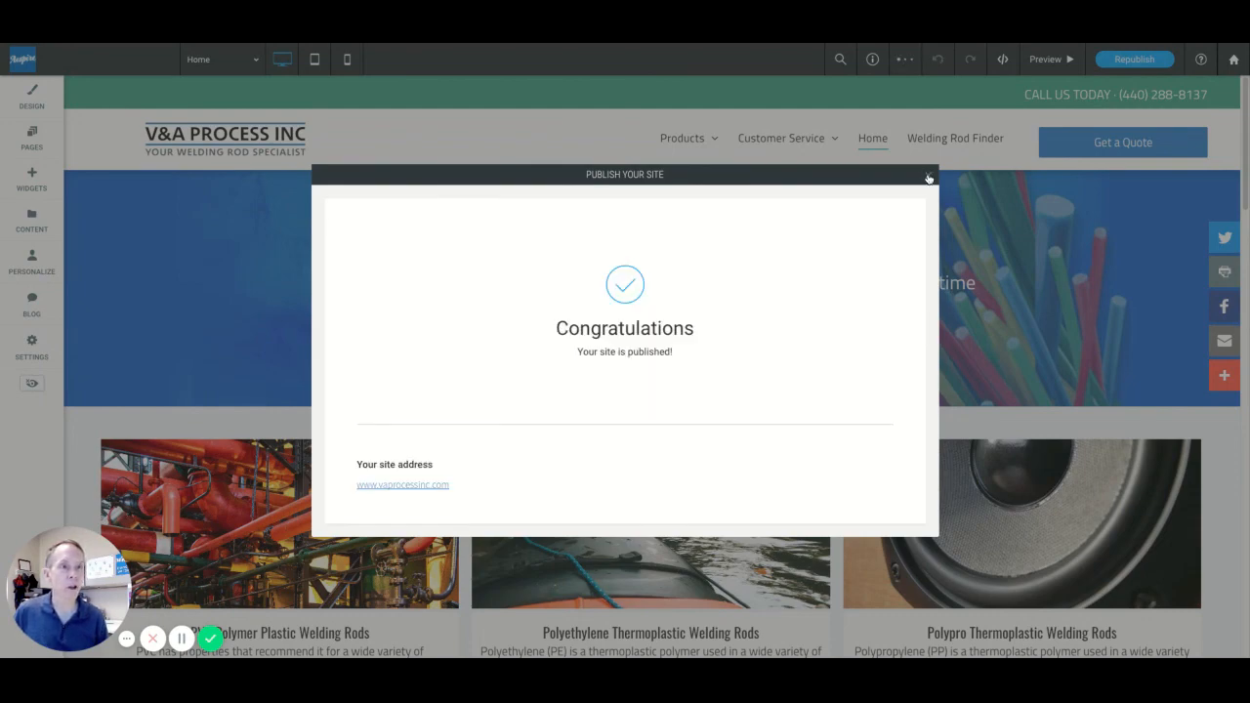
{"action": "left_click", "coordinate": [925, 176]}
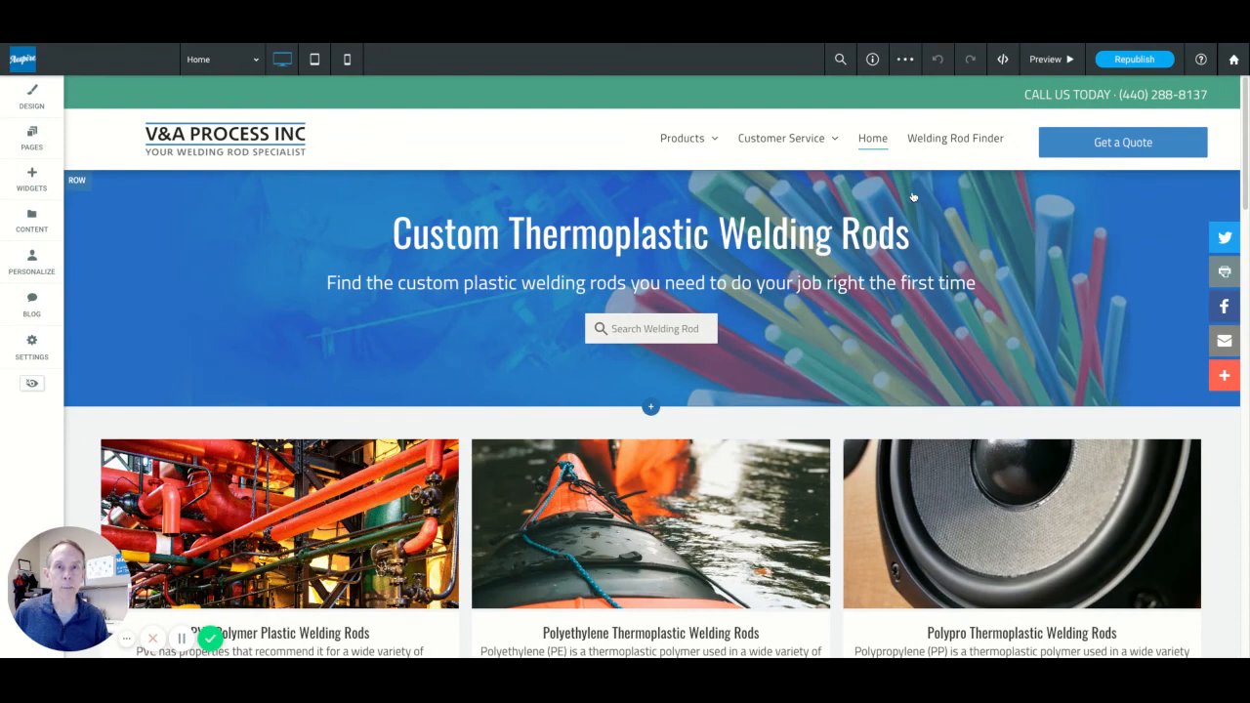